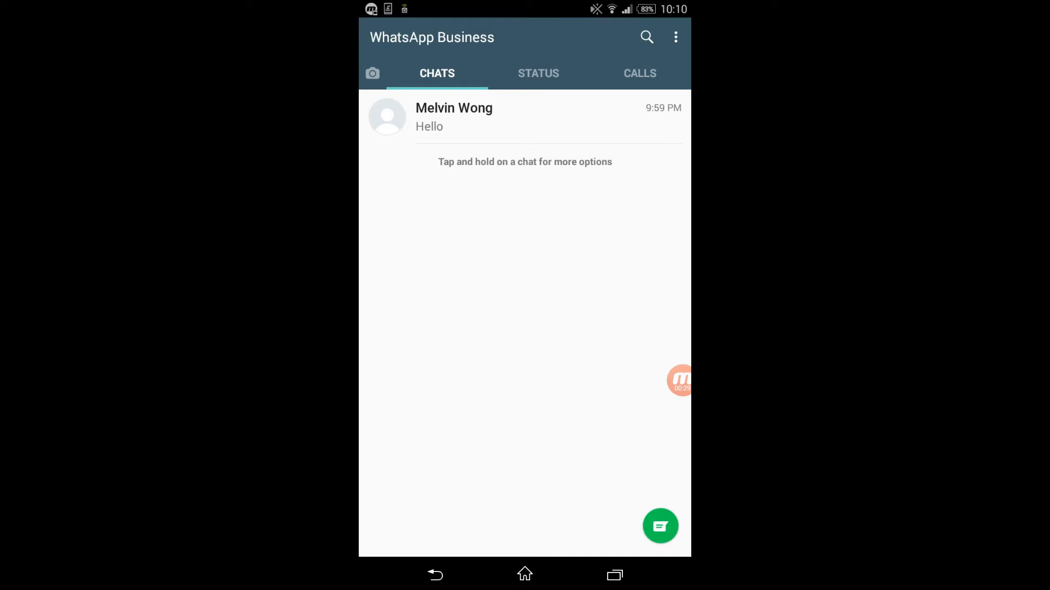
# Navigate from the chats menu through Settings and Business settings to the Short Link page
pyautogui.click(676, 37)
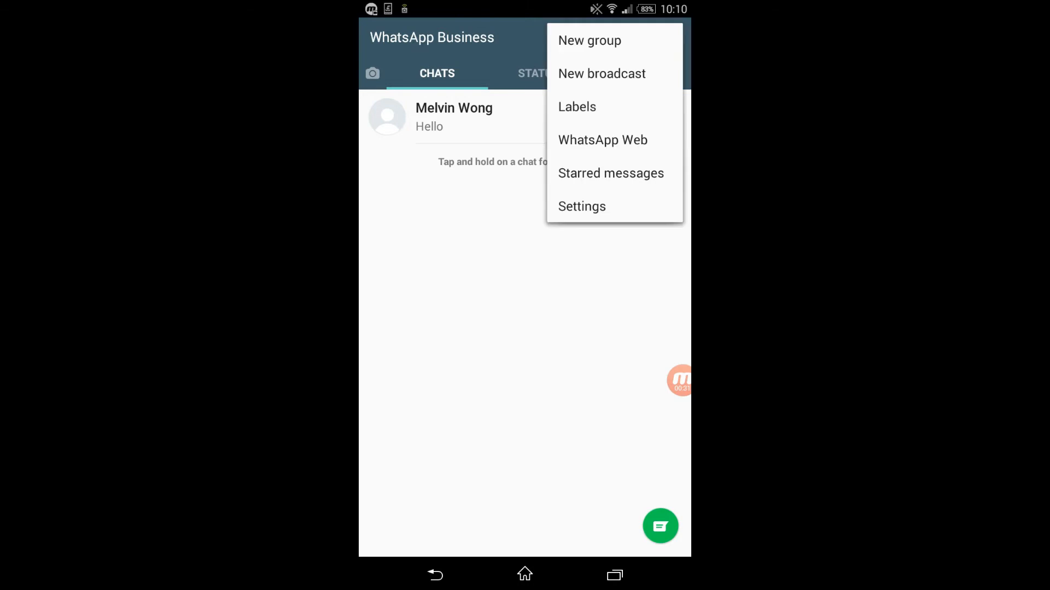
pyautogui.click(582, 206)
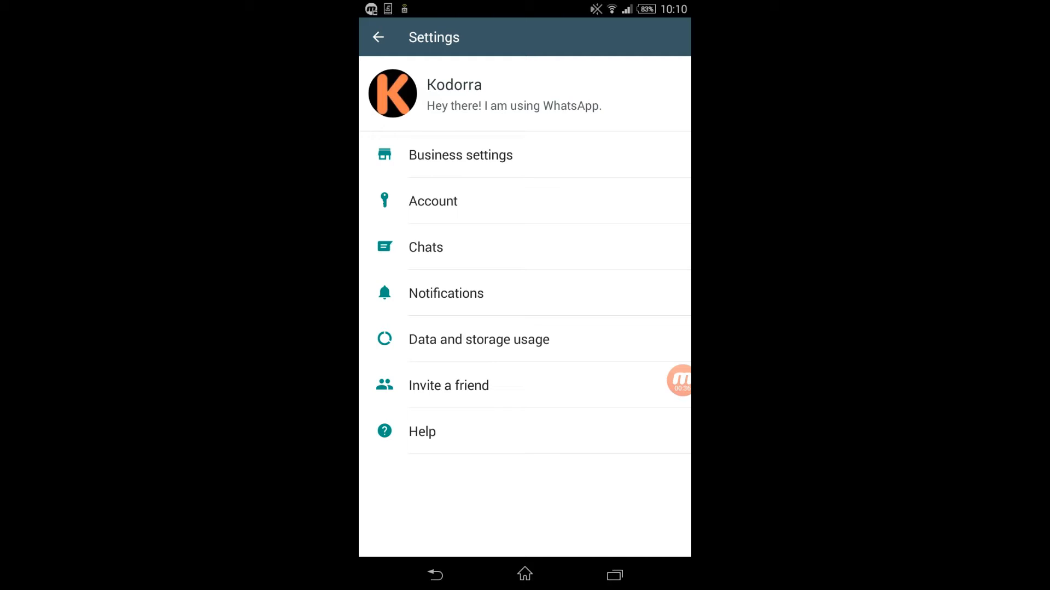
pyautogui.click(461, 154)
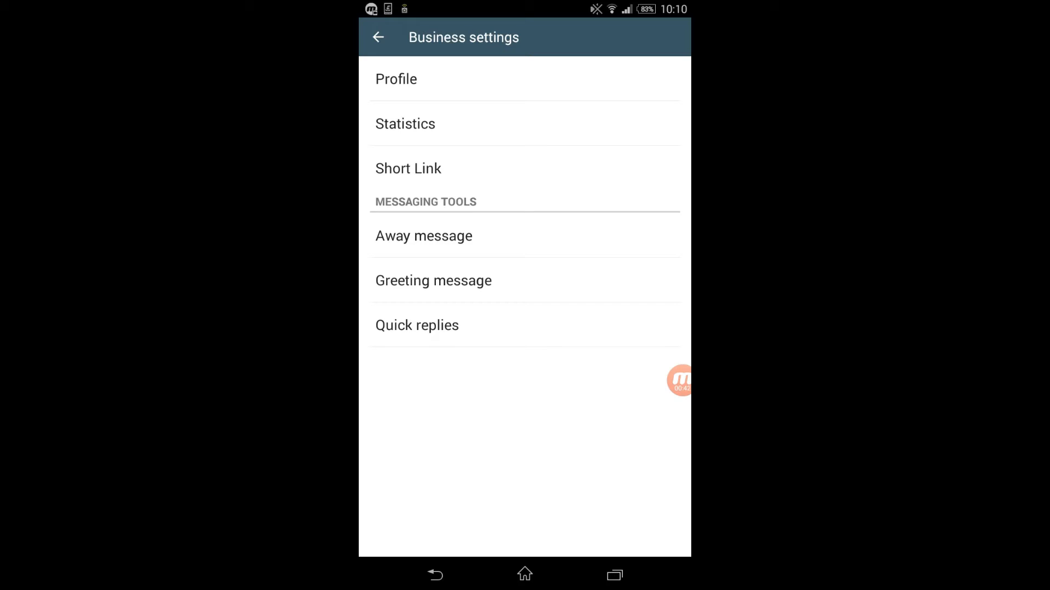
pyautogui.click(407, 169)
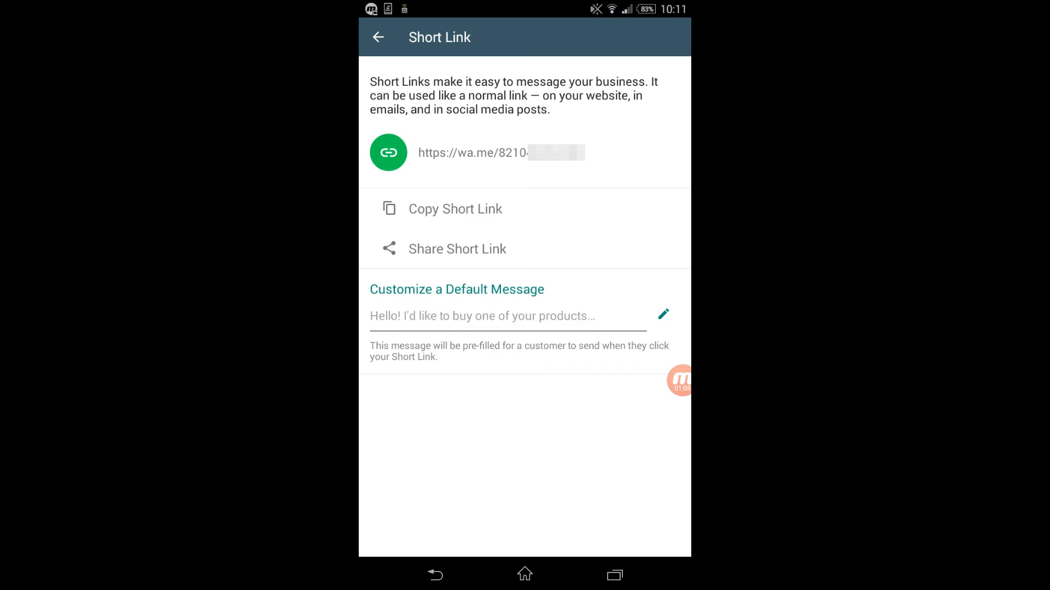
# Begin editing the short link's default message, typing the start of the greeting
pyautogui.click(455, 208)
pyautogui.write('Hi. Ca')
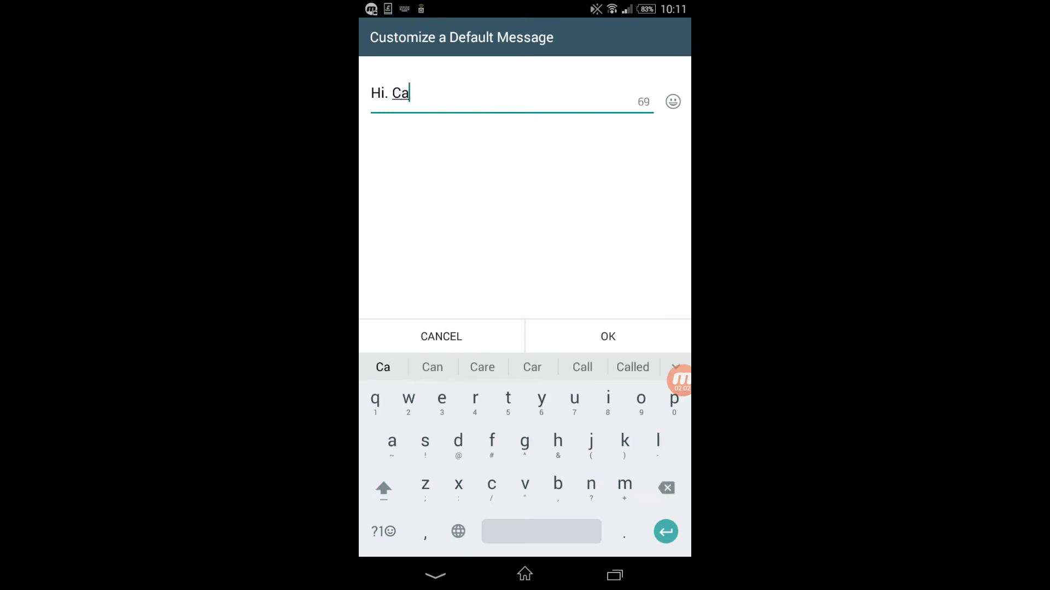
# Complete the default message as 'Hi. Can you help me?' and confirm it
pyautogui.write('nyou')
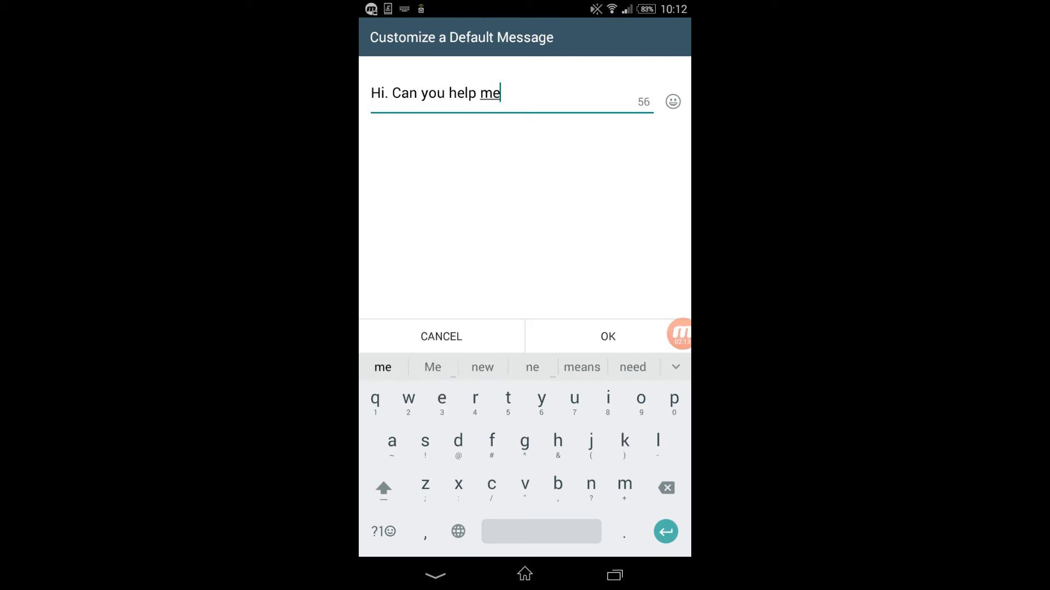
pyautogui.write('?')
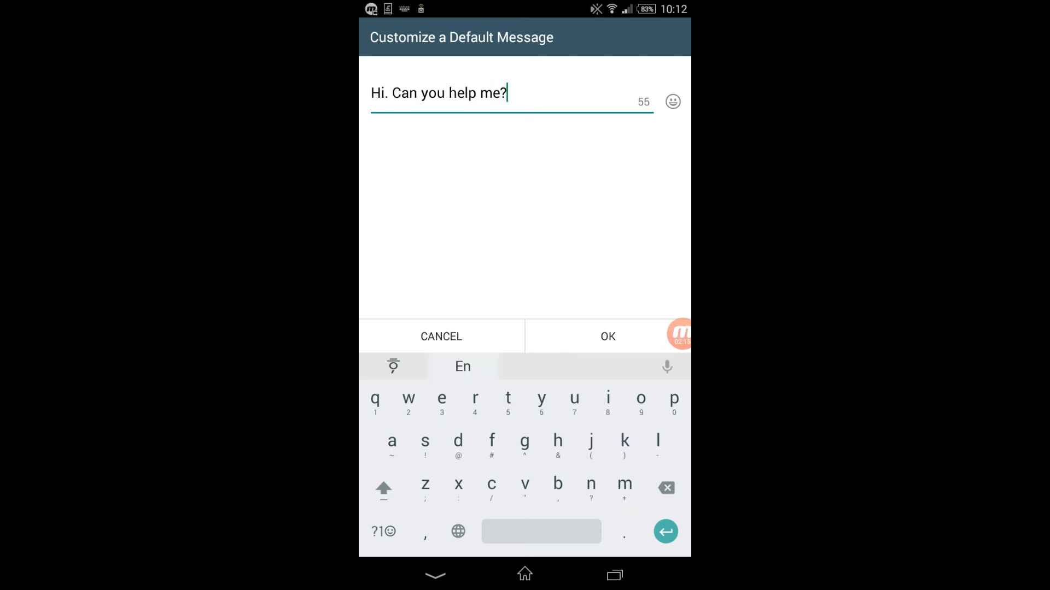
pyautogui.click(605, 337)
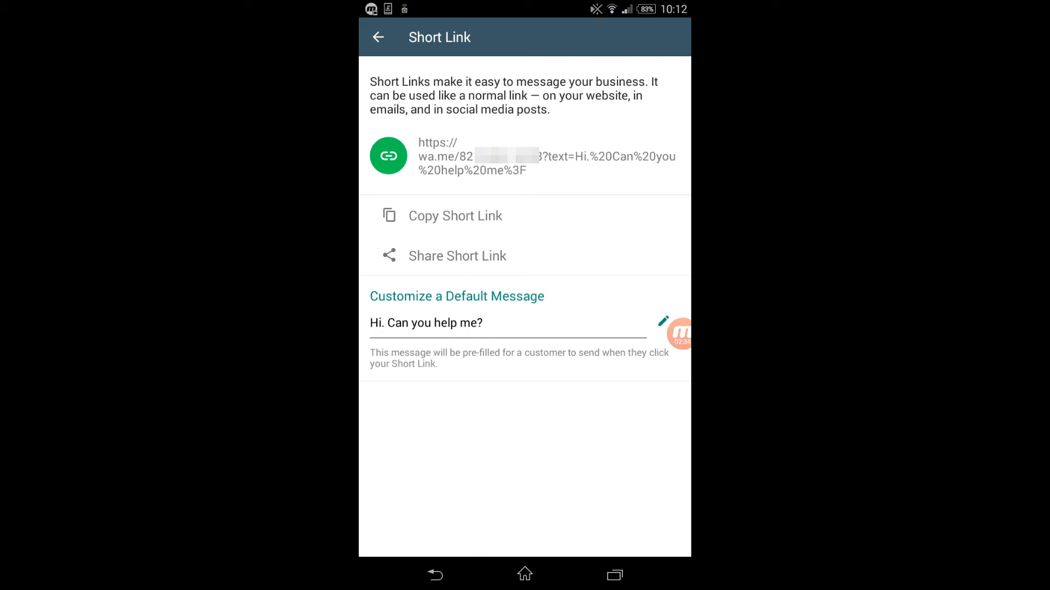
# Share the short link into a Gmail draft titled 'Find us on Whatsapp'
pyautogui.click(455, 215)
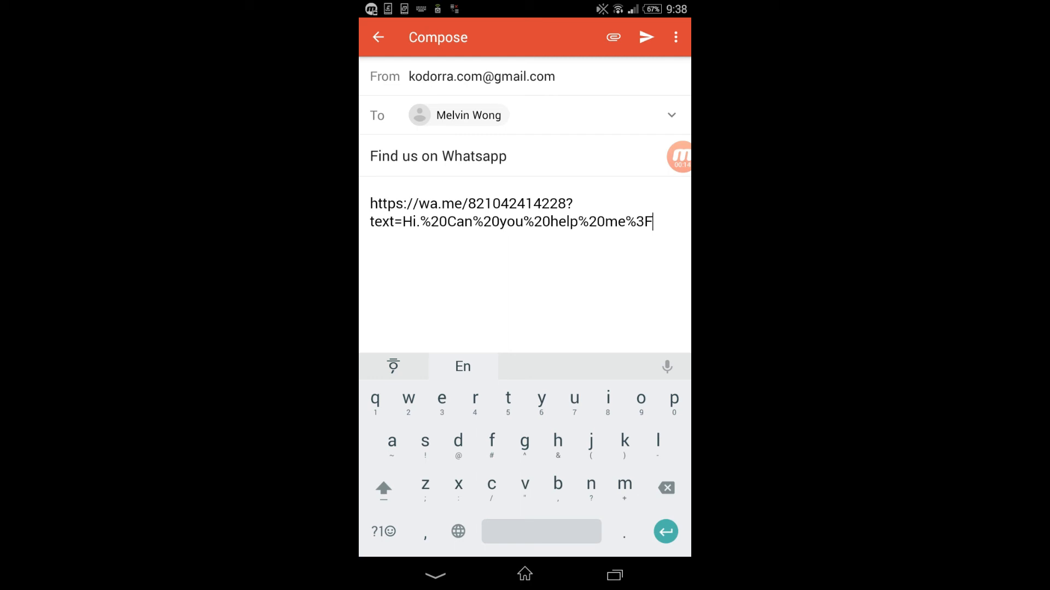
# Send the email carrying the wa.me short link to the customer
pyautogui.click(377, 37)
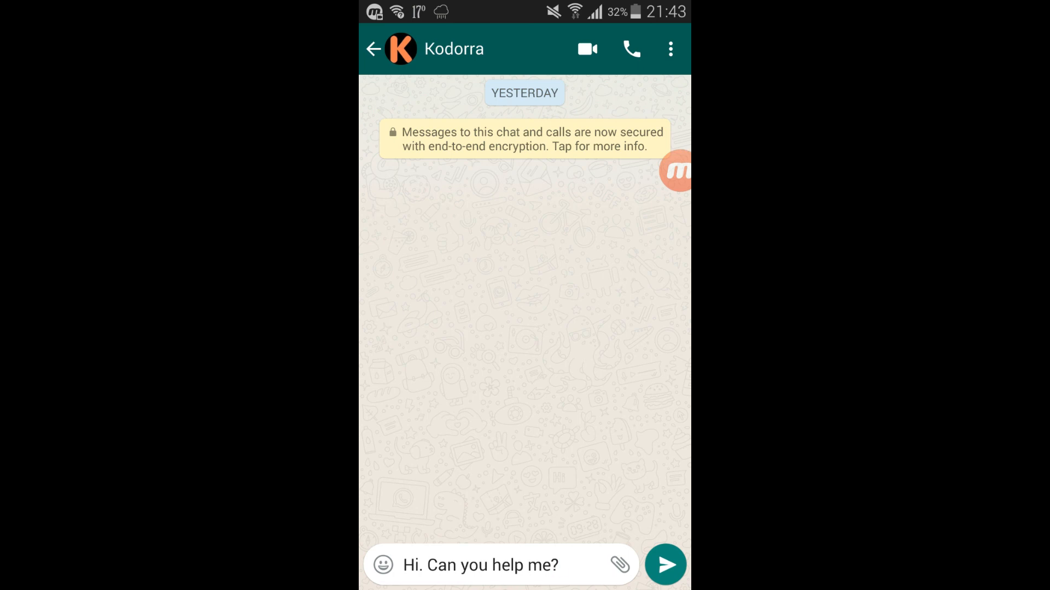
# Send the pre-filled 'Hi. Can you help me?' message in the Kodorra chat
pyautogui.click(483, 566)
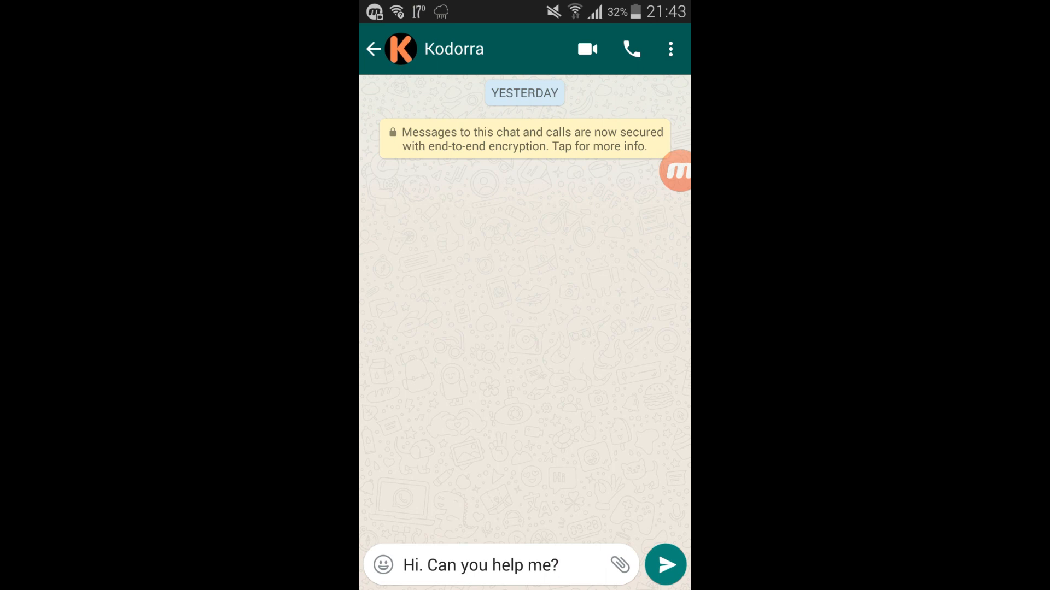
pyautogui.click(502, 566)
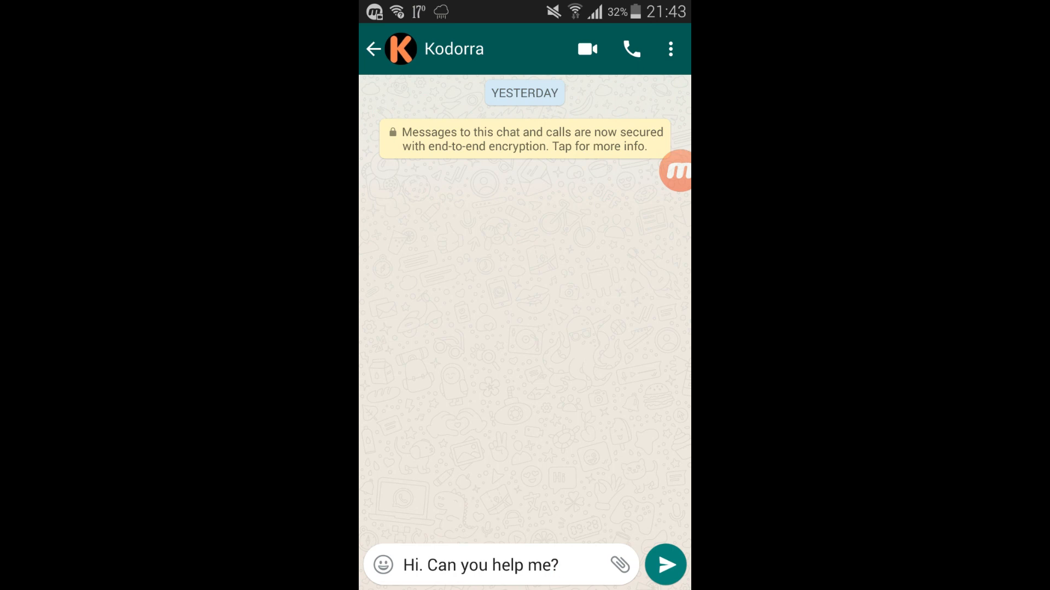
pyautogui.click(665, 564)
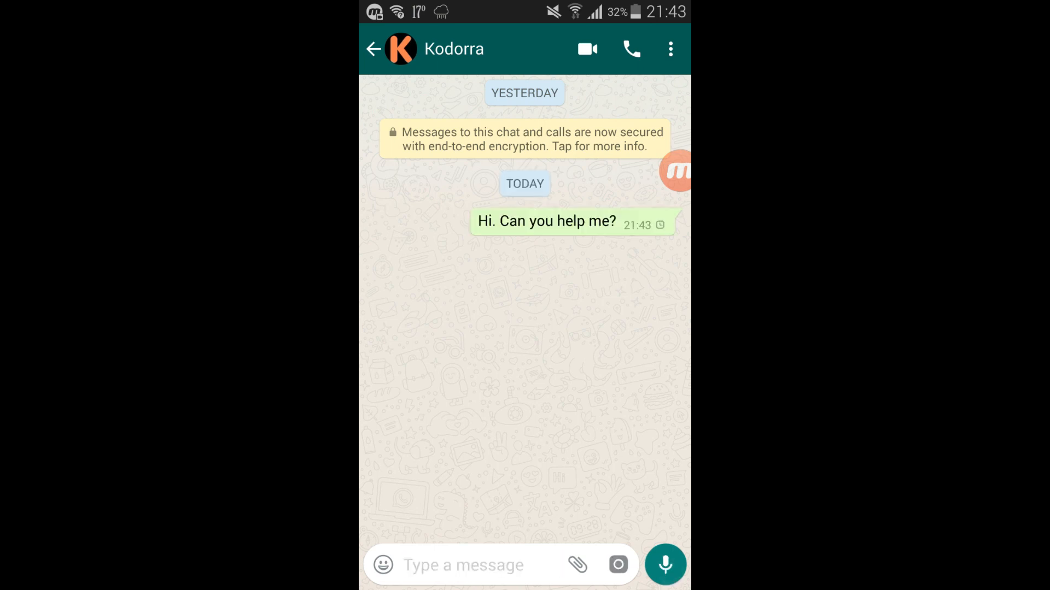